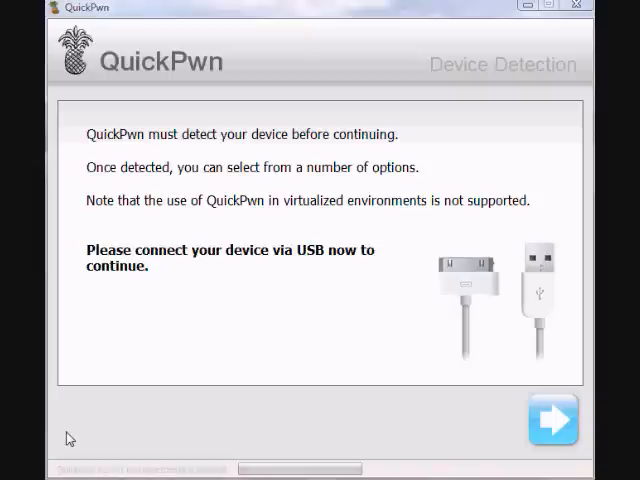
mouse_move(138, 470)
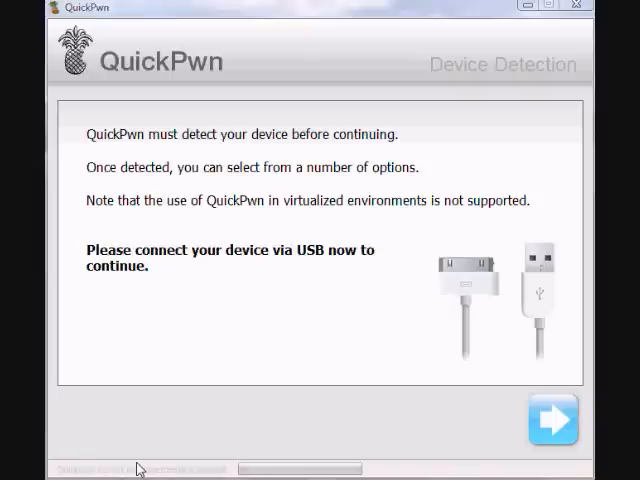
mouse_move(462, 446)
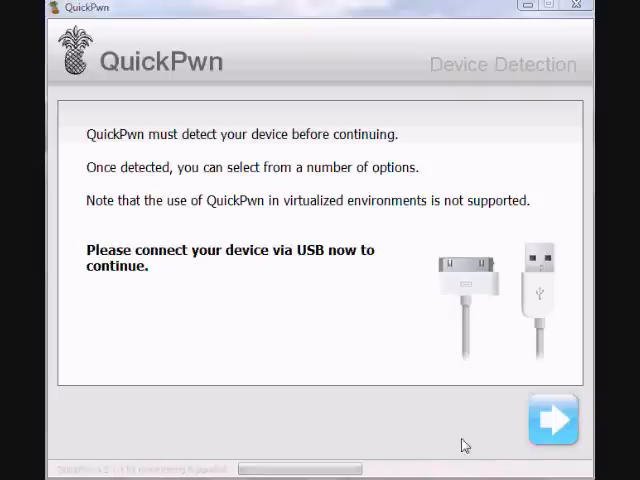
mouse_move(497, 434)
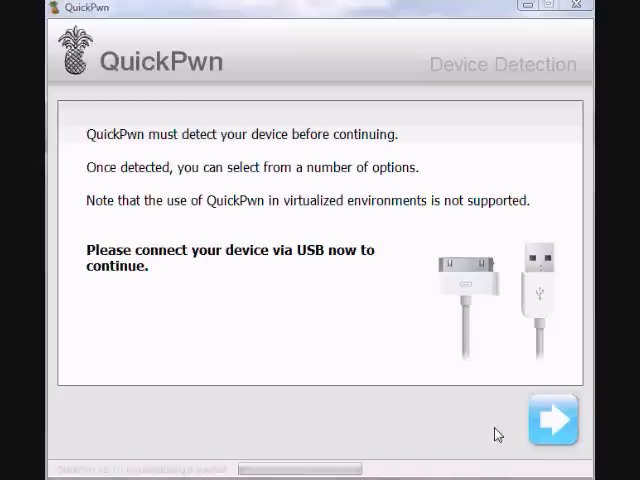
mouse_move(140, 128)
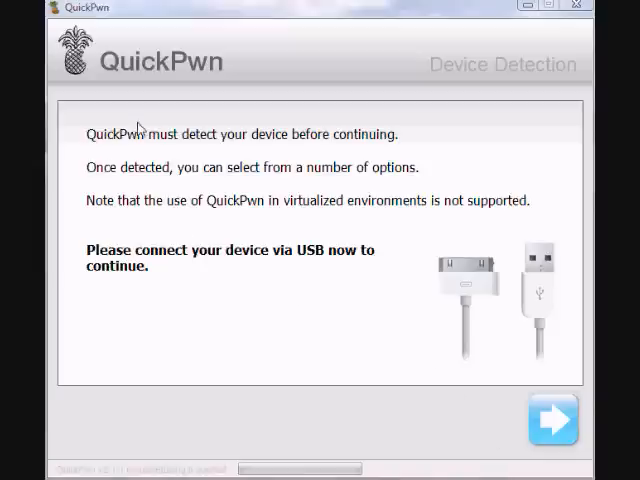
mouse_move(384, 380)
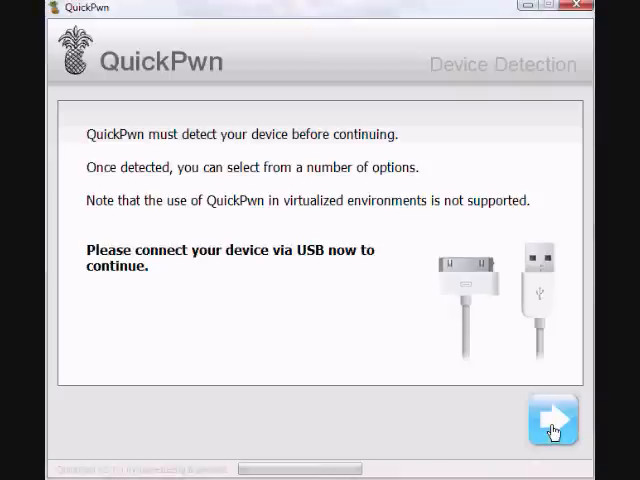
- Advance past device detection to the iPhone1,1 2.1 IPSW firmware selection page
click(552, 420)
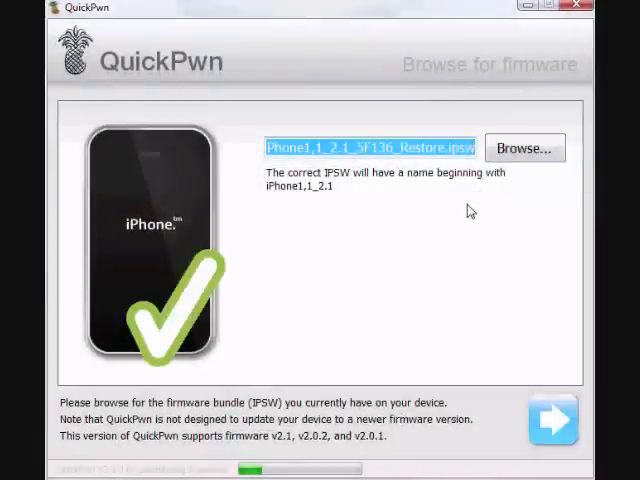
mouse_move(405, 473)
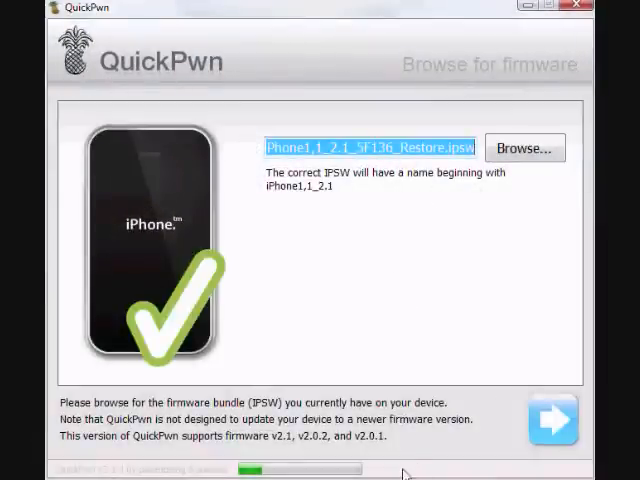
mouse_move(390, 335)
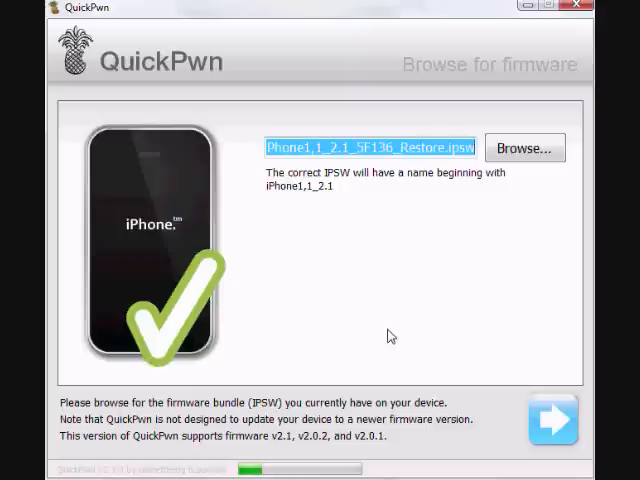
mouse_move(554, 420)
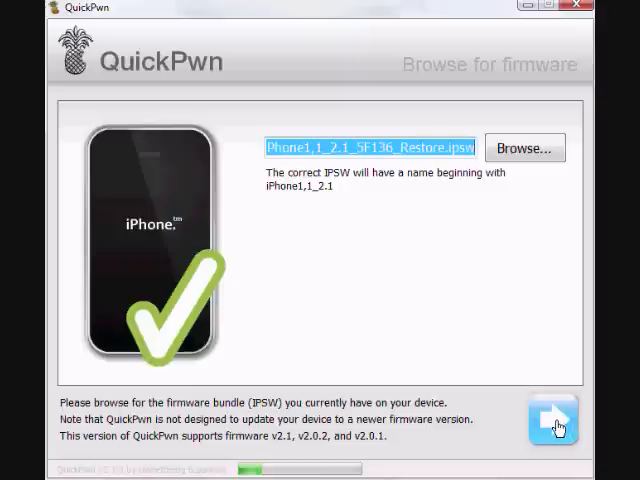
- Proceed to Select settings and enable Unlock phone alongside Cydia and Installer
click(553, 420)
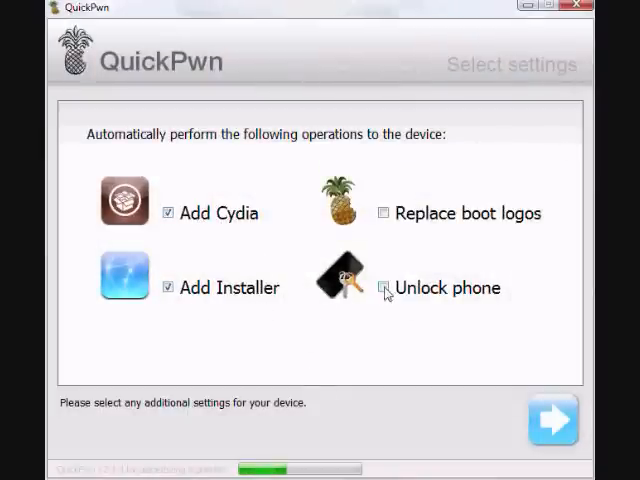
click(384, 288)
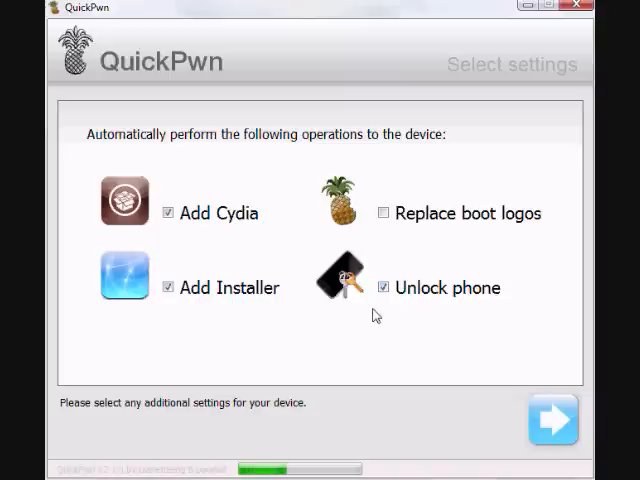
mouse_move(395, 251)
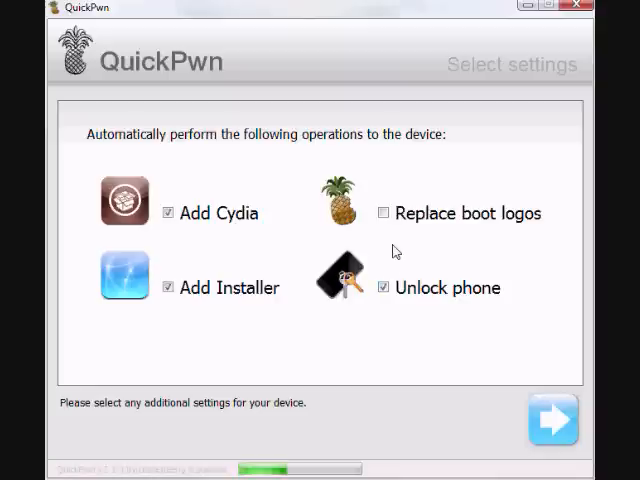
mouse_move(437, 322)
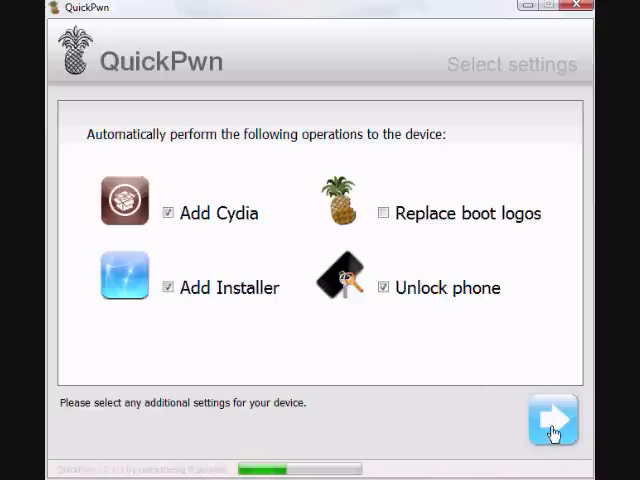
- On the bootloaders page, supply the v3.9 file and bl46.bin for v4.6
click(553, 419)
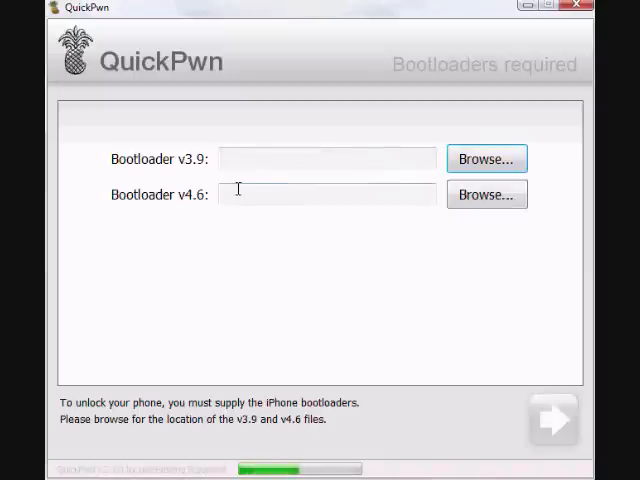
mouse_move(391, 225)
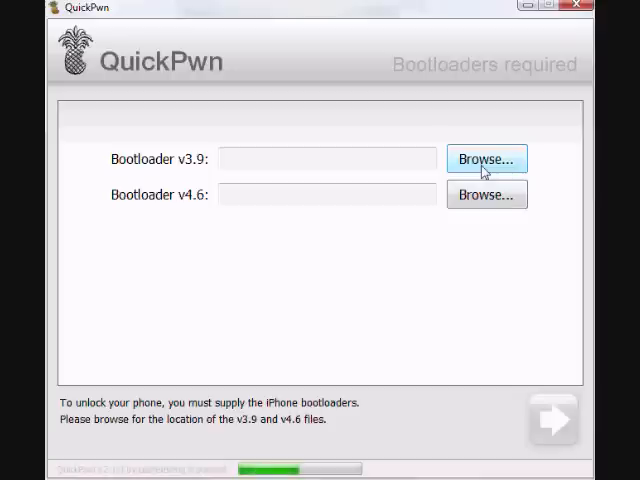
click(486, 159)
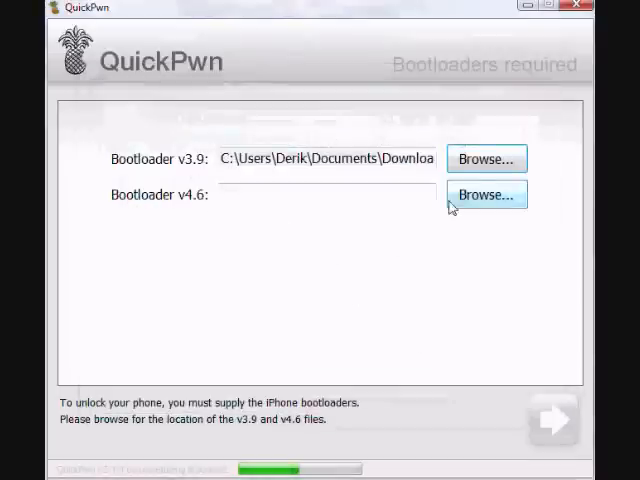
click(486, 194)
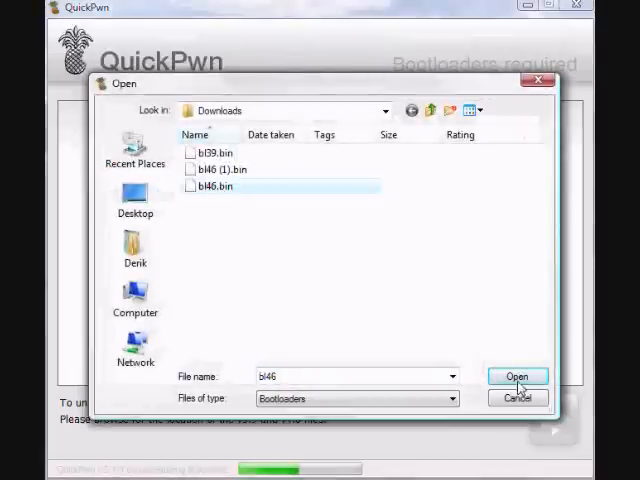
click(518, 376)
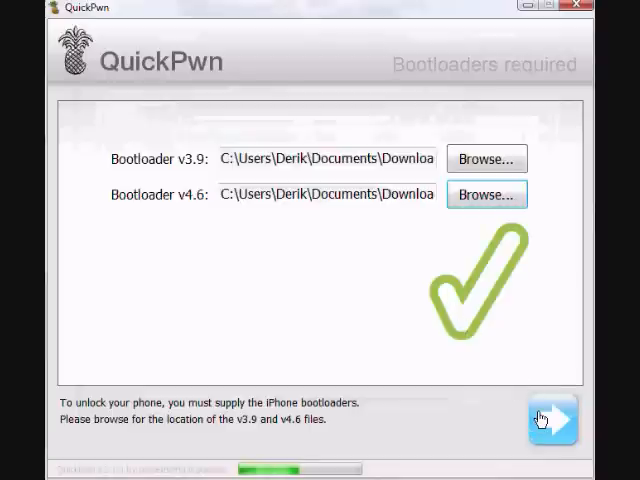
- Advance to the Preparing to Pwn page asking for a USB-connected device
click(553, 419)
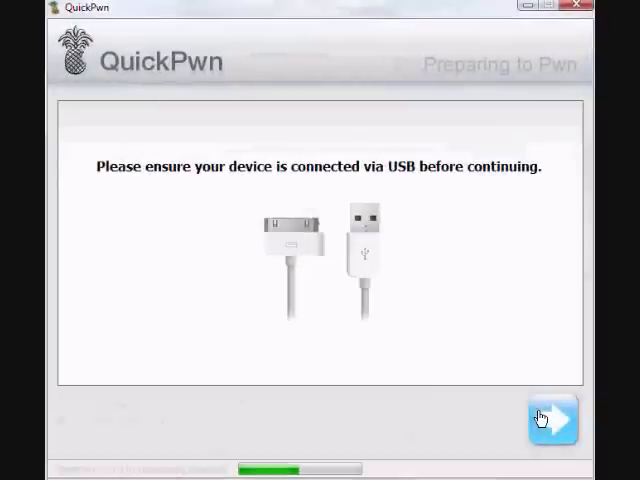
mouse_move(405, 377)
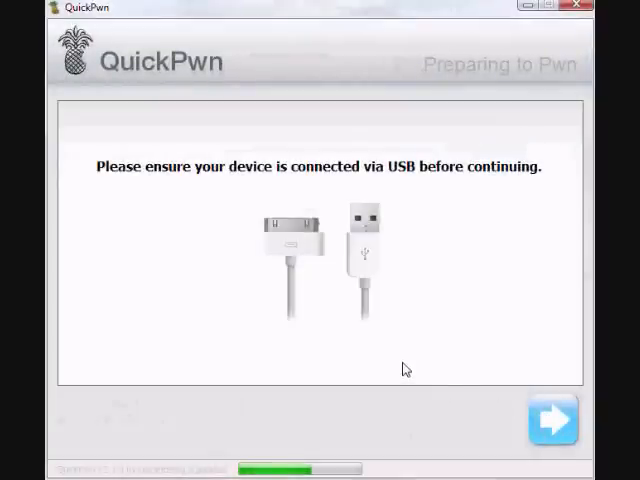
mouse_move(552, 419)
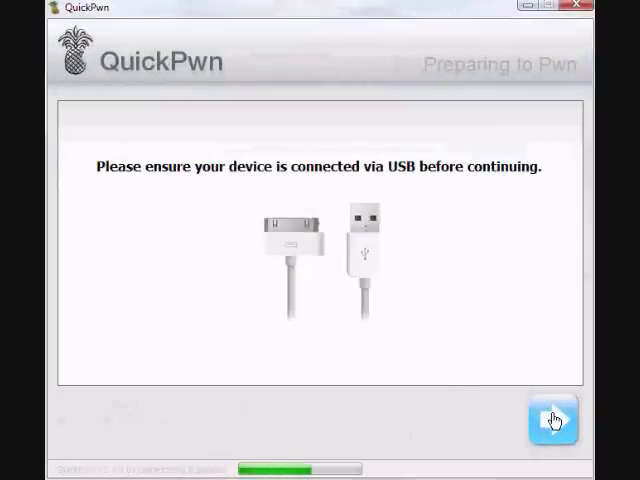
- Begin preparing the iPhone, following the Home/Power recovery-mode countdown instructions
click(551, 419)
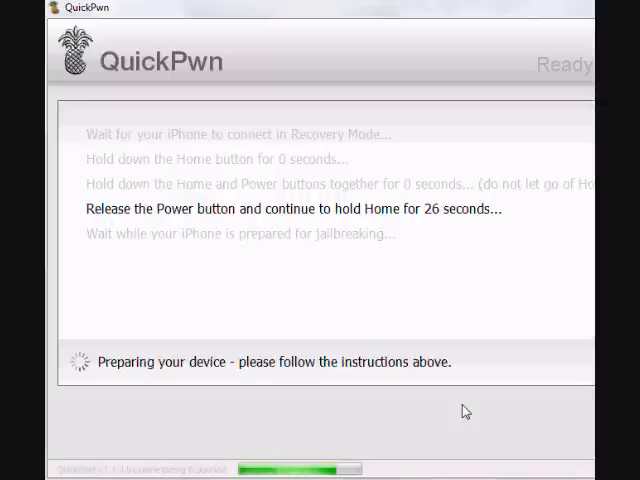
mouse_move(350, 242)
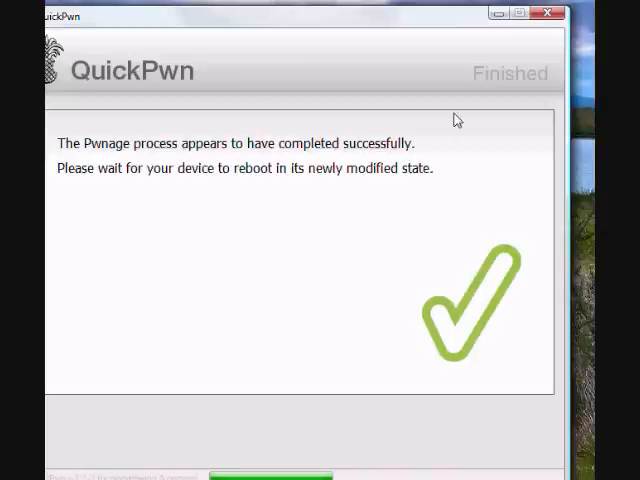
mouse_move(54, 172)
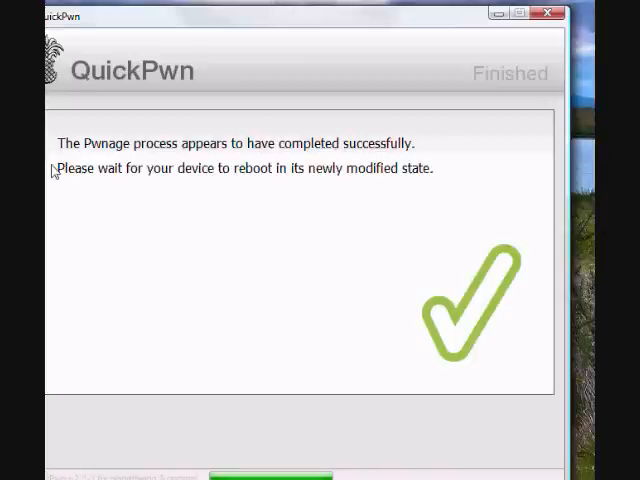